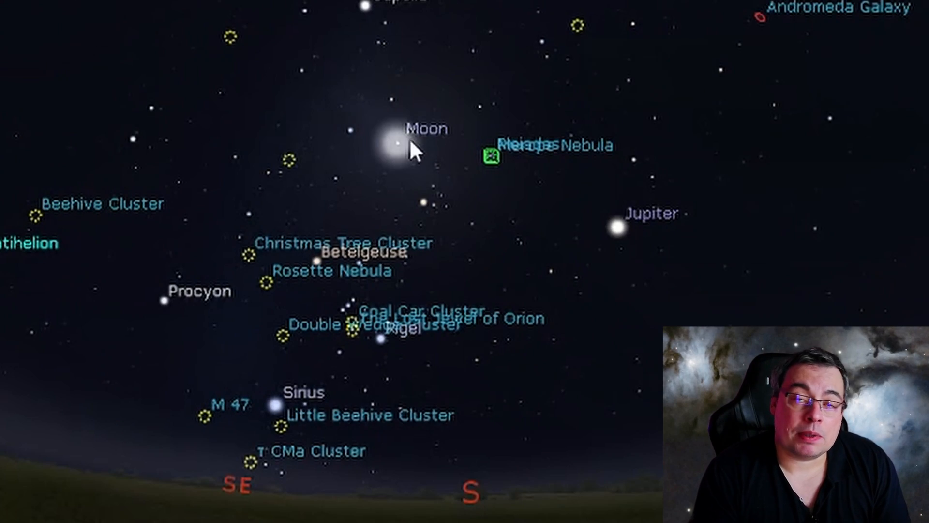
# - Set the ToupSky region of interest to 1960 × 1080 and apply it
pyautogui.click(394, 146)
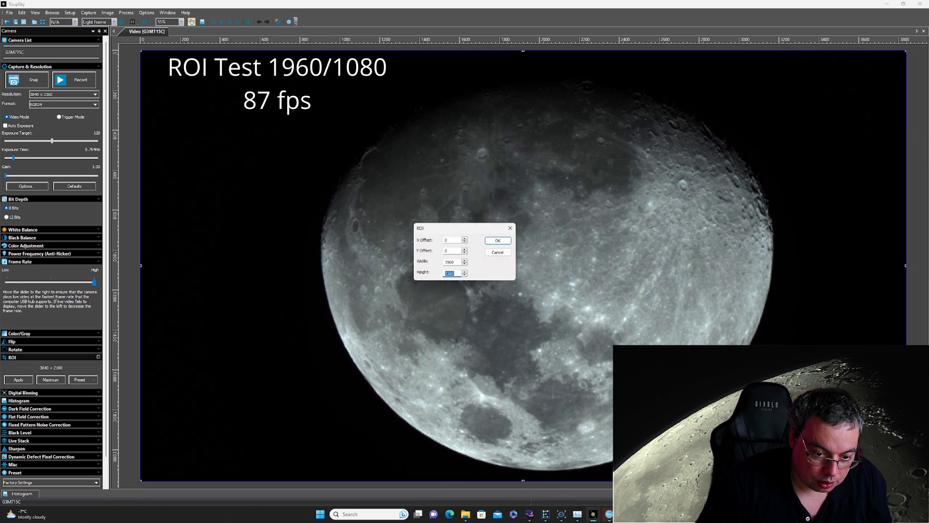
pyautogui.write('100')
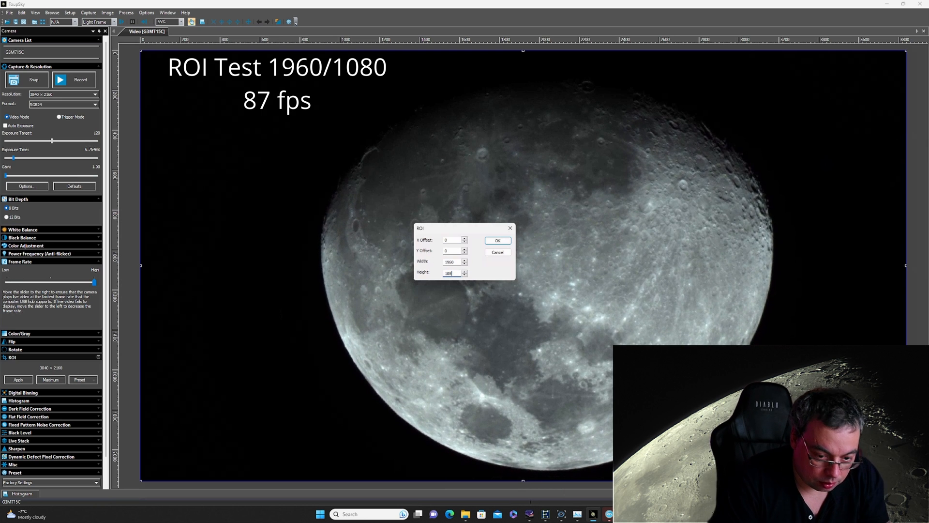
pyautogui.click(497, 240)
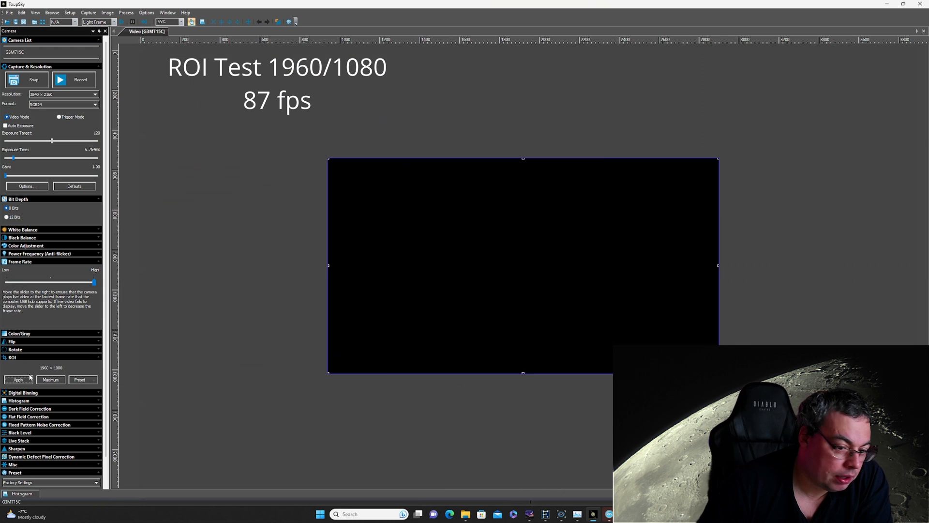
# - Open the Moon .ser capture from Documents > ToupSky > 20240122 in SER Player
pyautogui.click(74, 79)
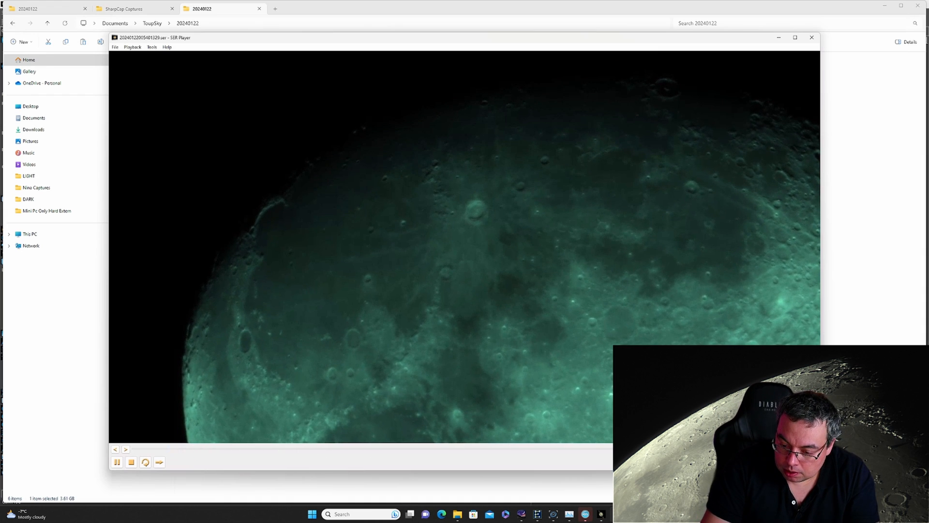
pyautogui.click(117, 462)
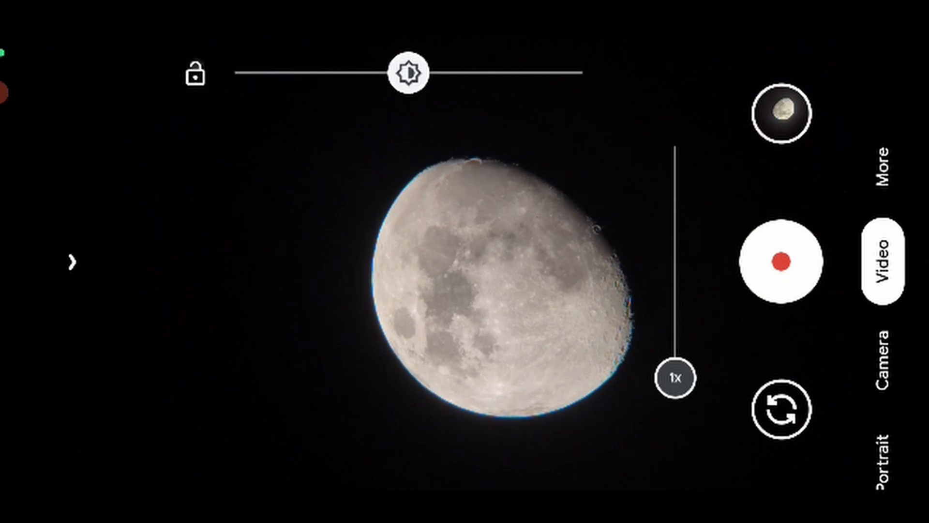
# - Lock focus and exposure on the Moon in the smartphone camera app
pyautogui.click(782, 261)
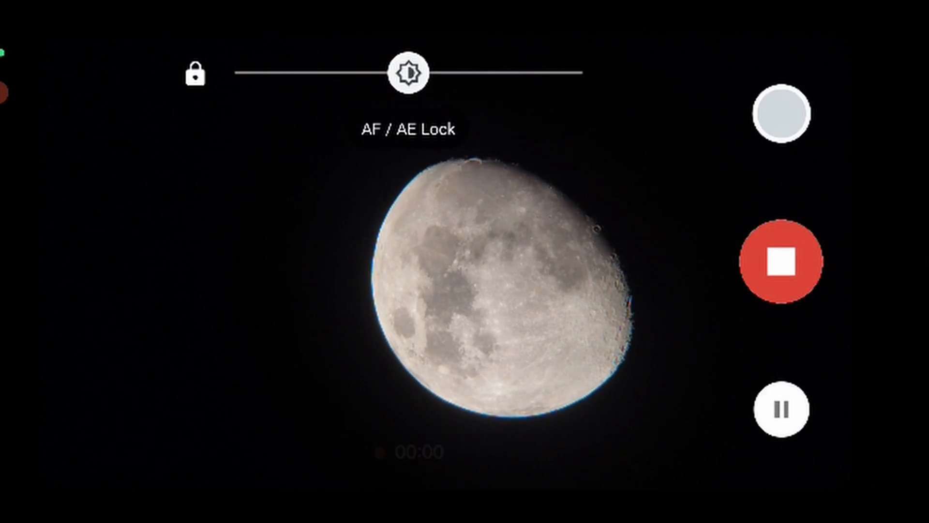
pyautogui.click(783, 262)
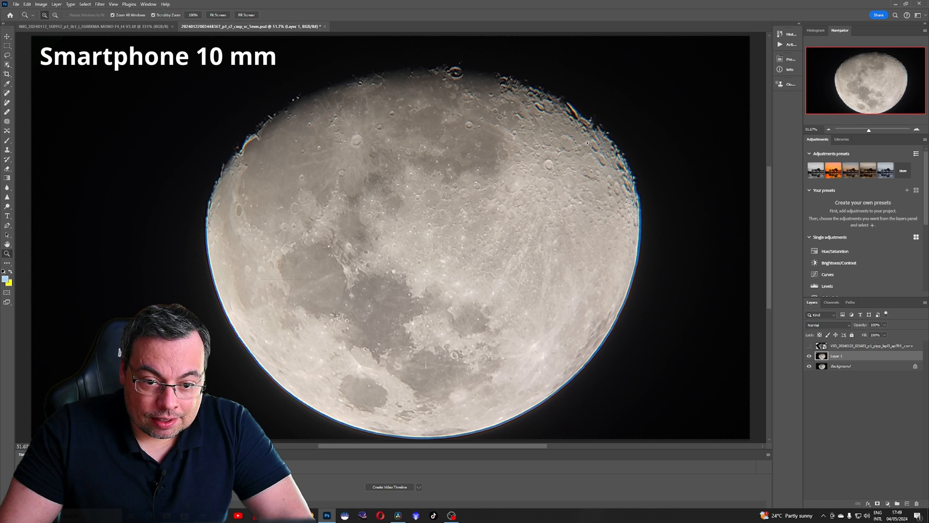
pyautogui.moveTo(636, 167)
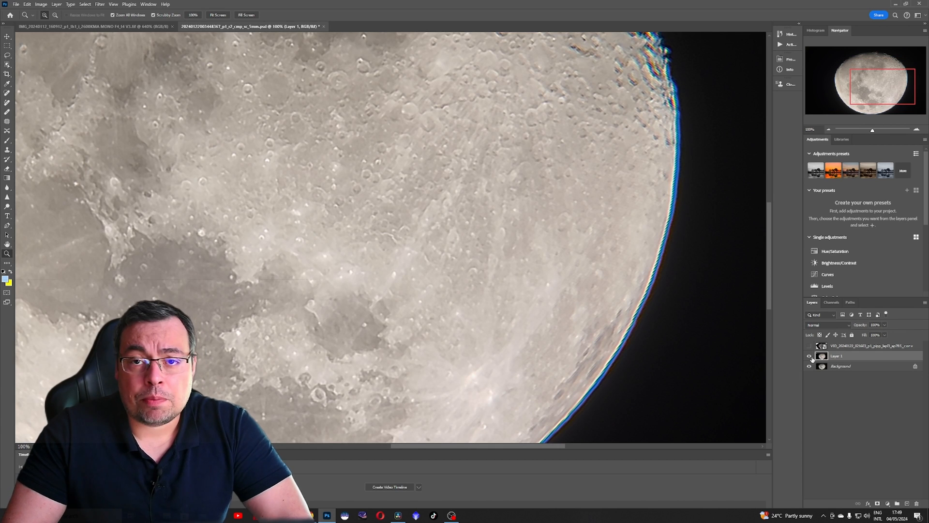
# - View the Smartphone 10 mm Moon image at 100% to inspect crater detail
pyautogui.click(810, 356)
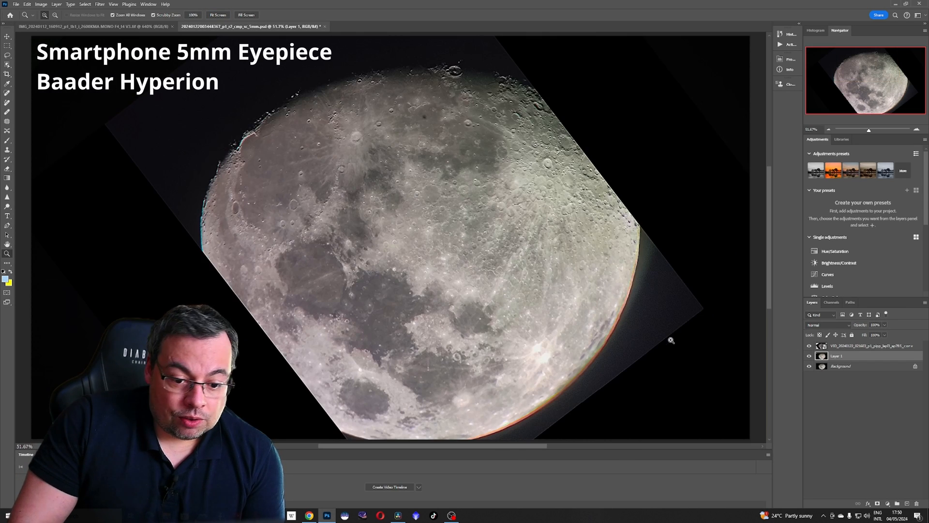
pyautogui.moveTo(552, 397)
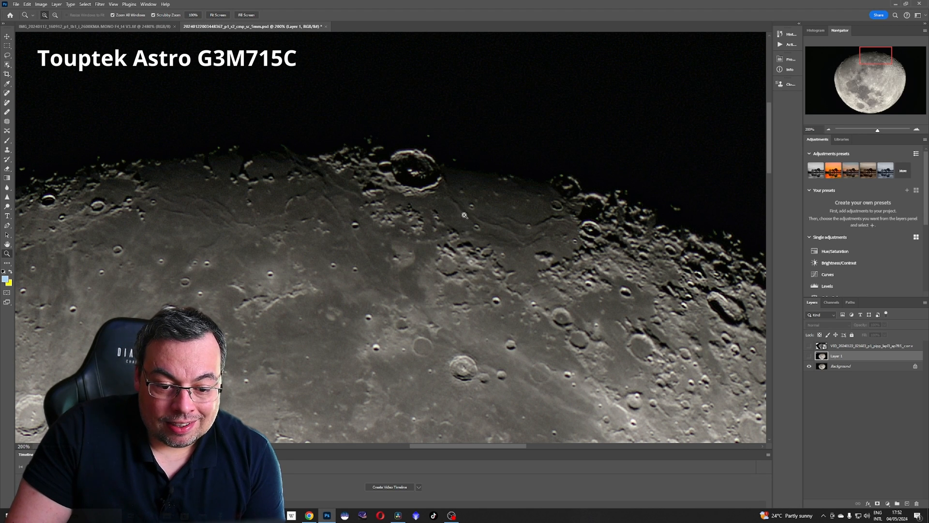
pyautogui.moveTo(401, 188)
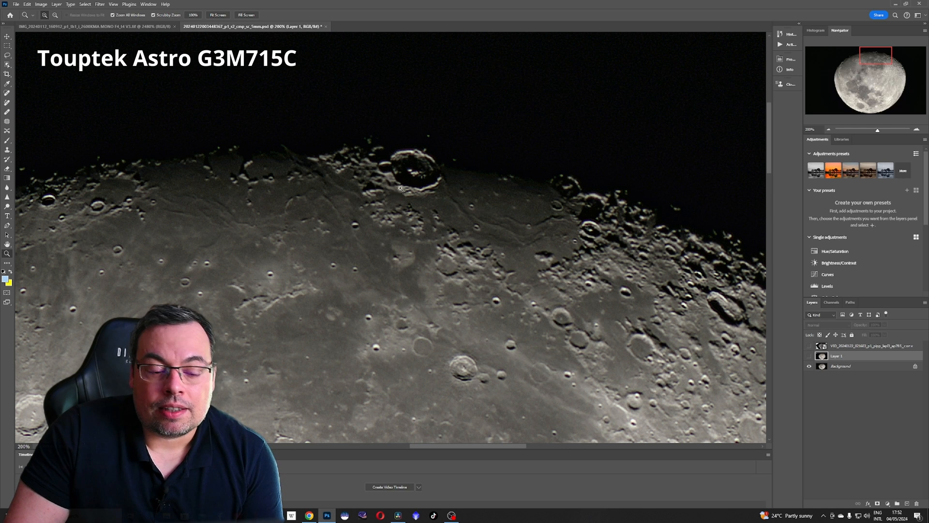